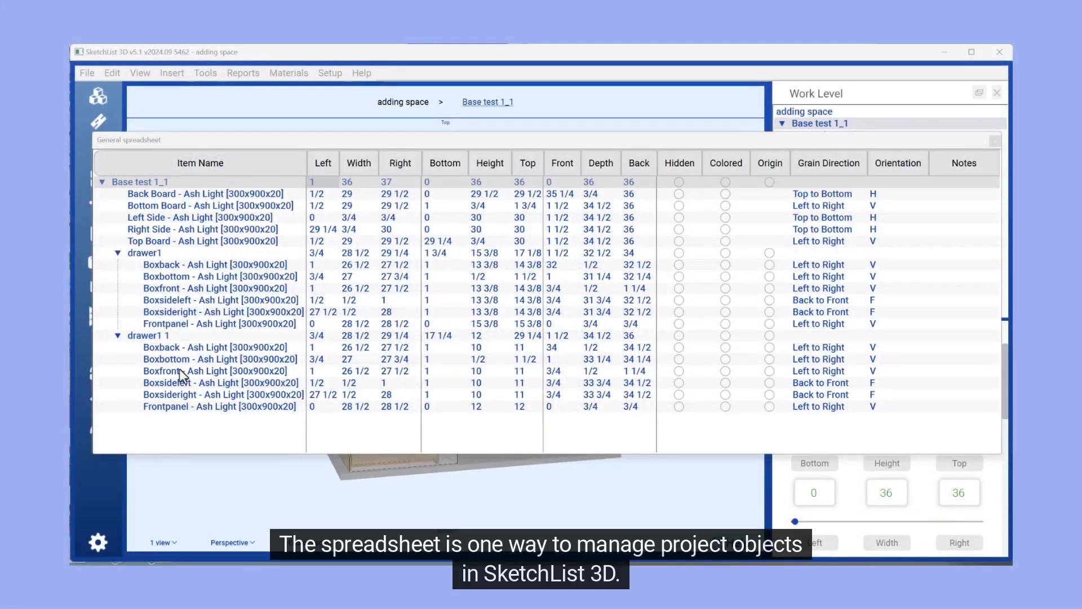
mouse_move(182, 306)
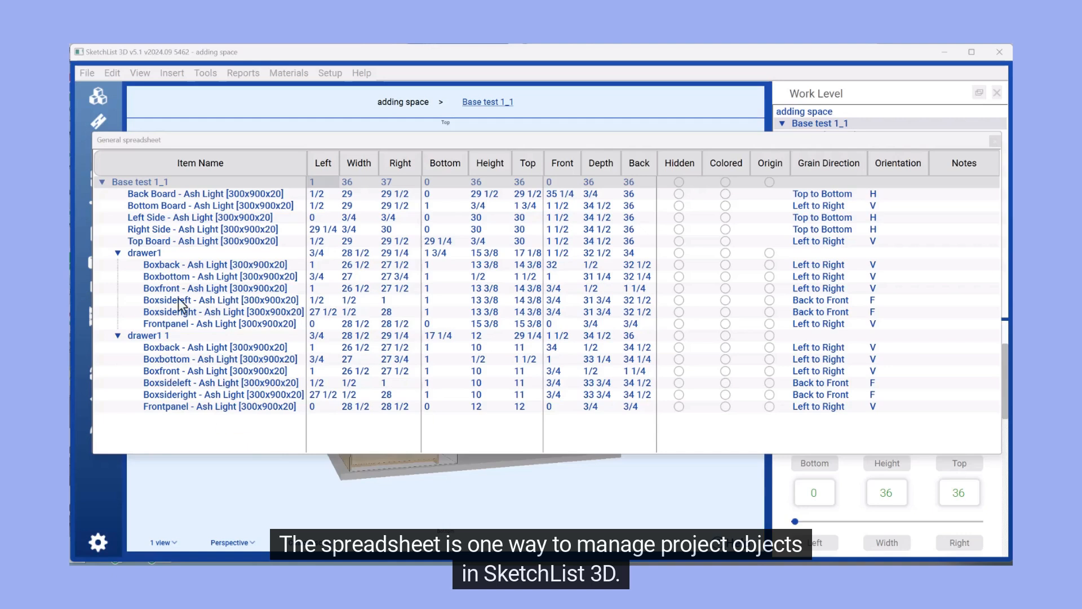
mouse_move(252, 170)
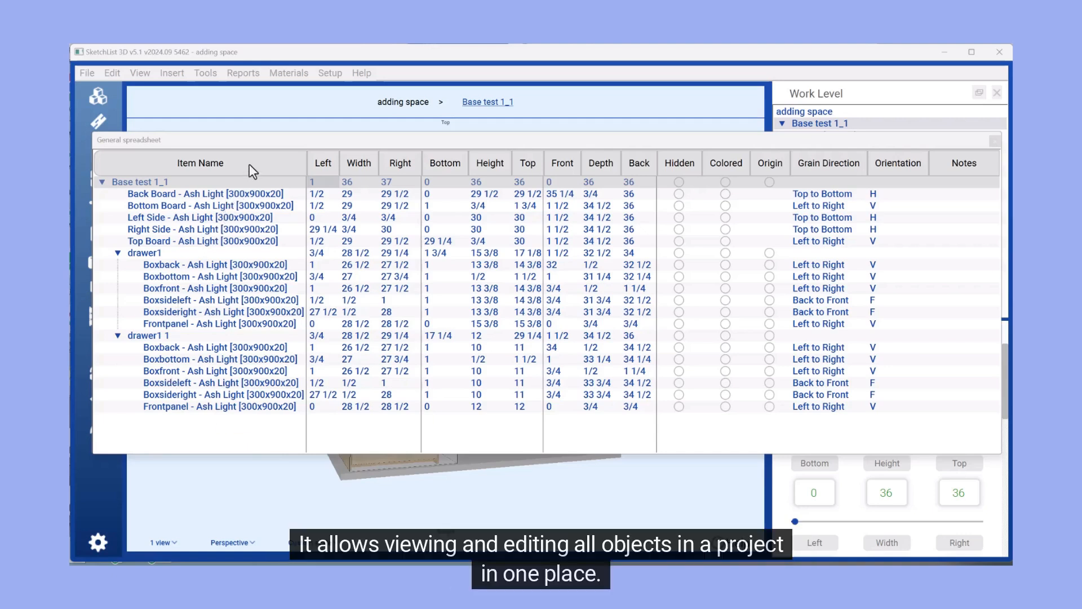
mouse_move(269, 387)
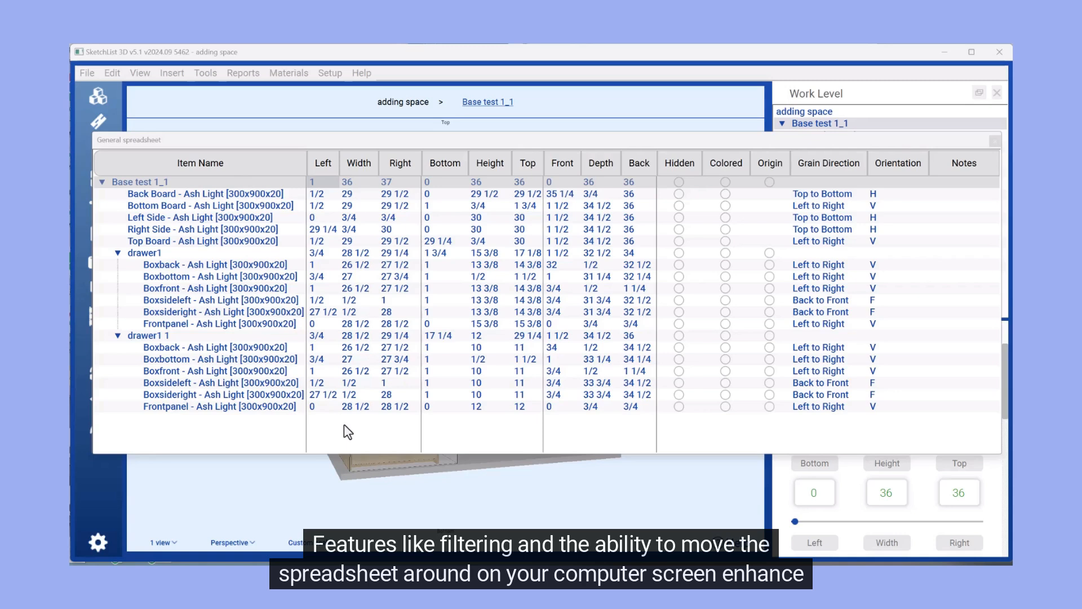
mouse_move(462, 213)
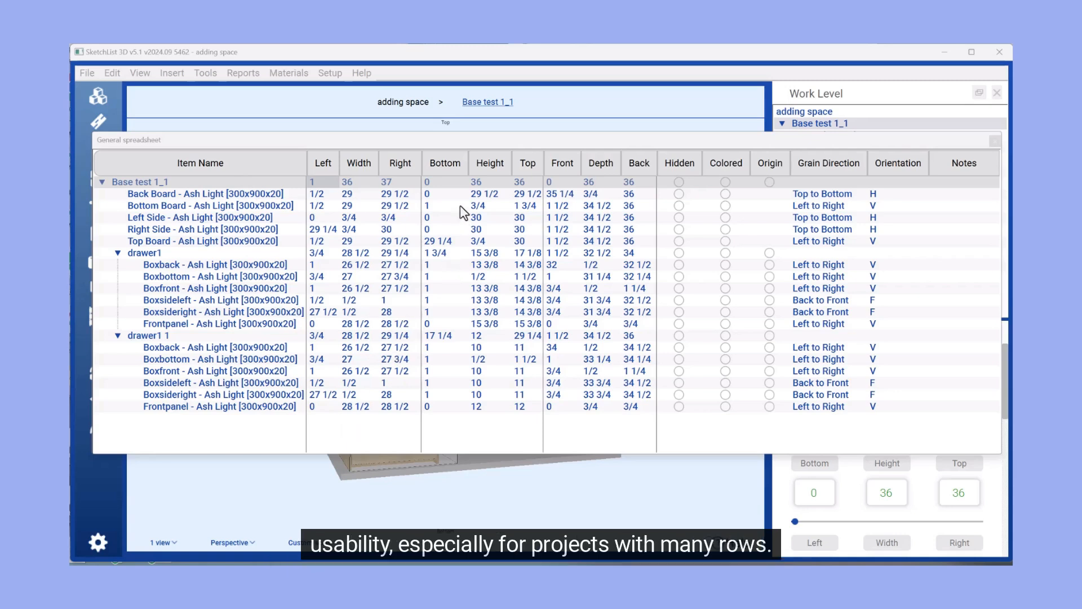
mouse_move(461, 212)
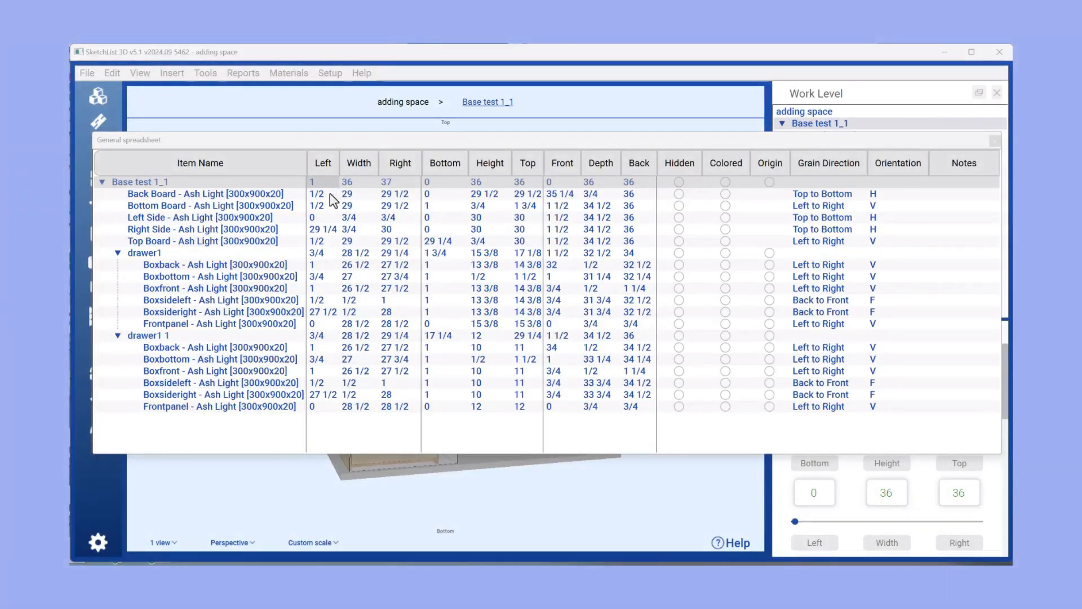
mouse_move(345, 163)
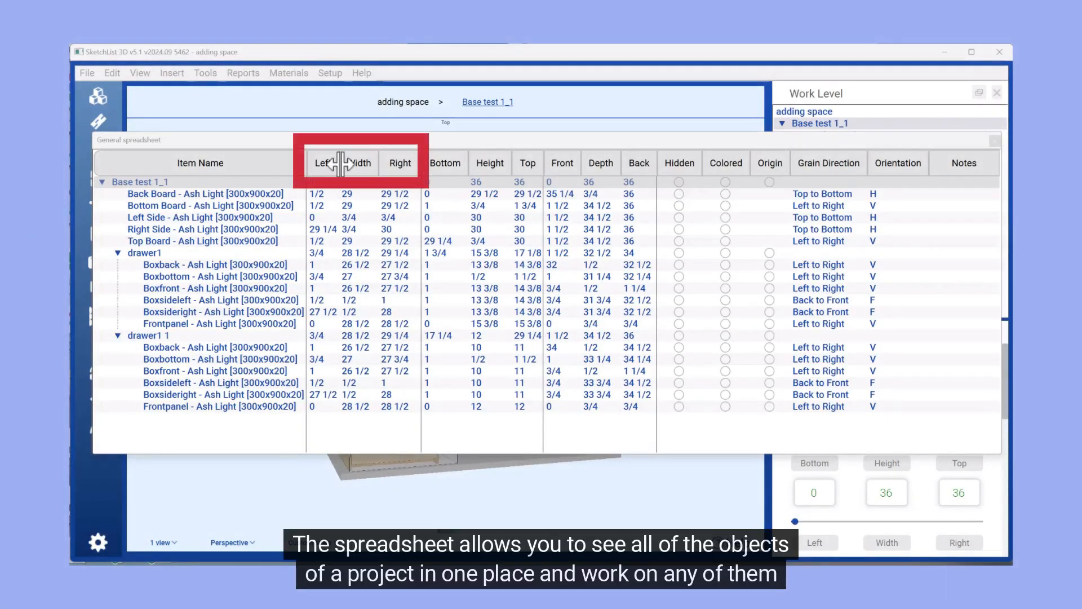
mouse_move(399, 164)
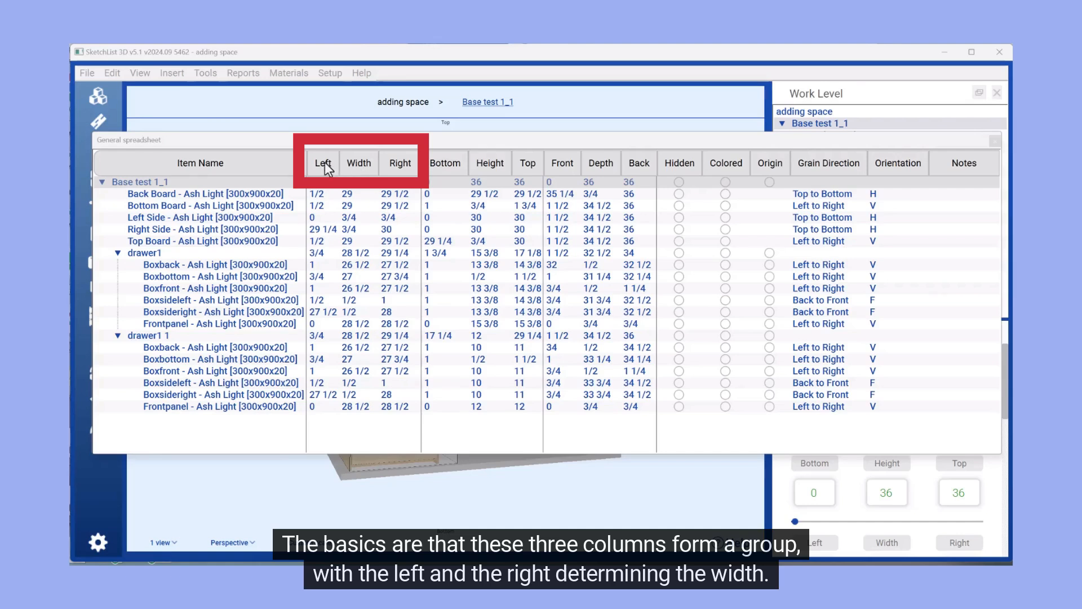
mouse_move(397, 164)
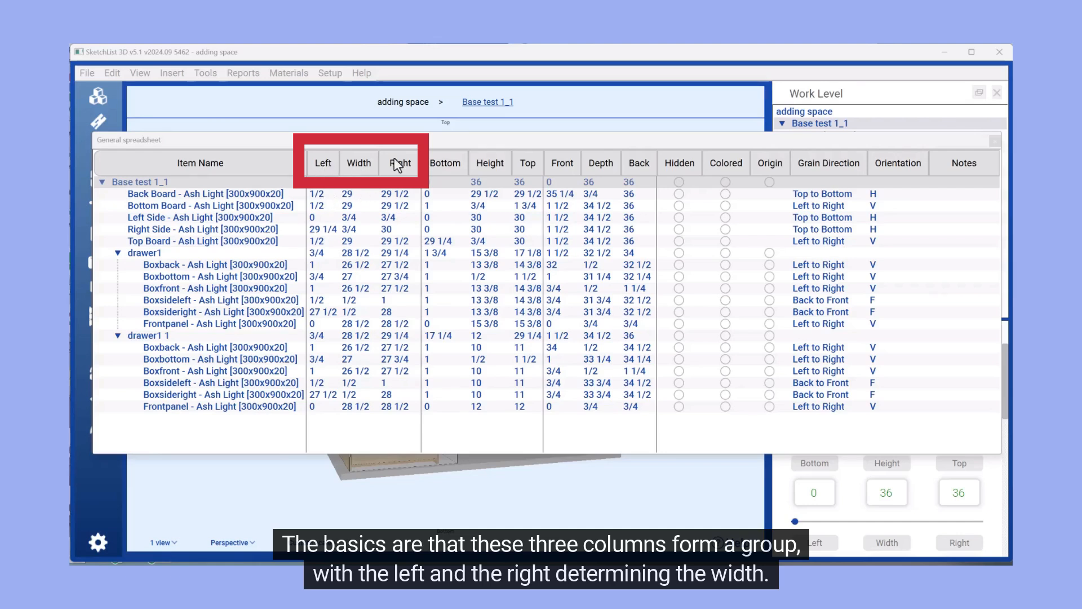
mouse_move(365, 193)
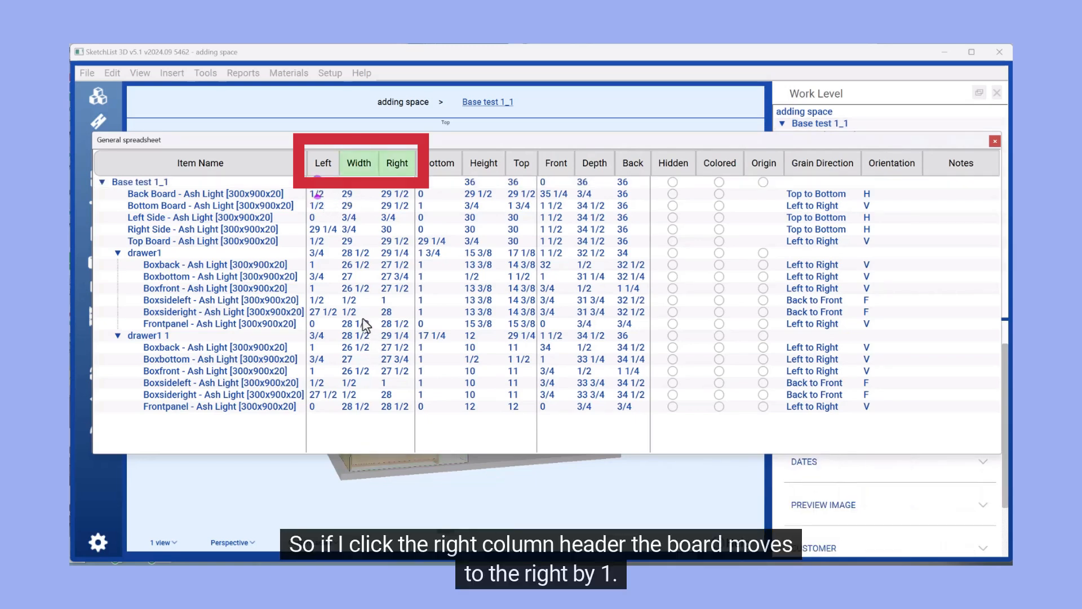
Select Base test 1_1's Left value cell for editing.
left_click(396, 163)
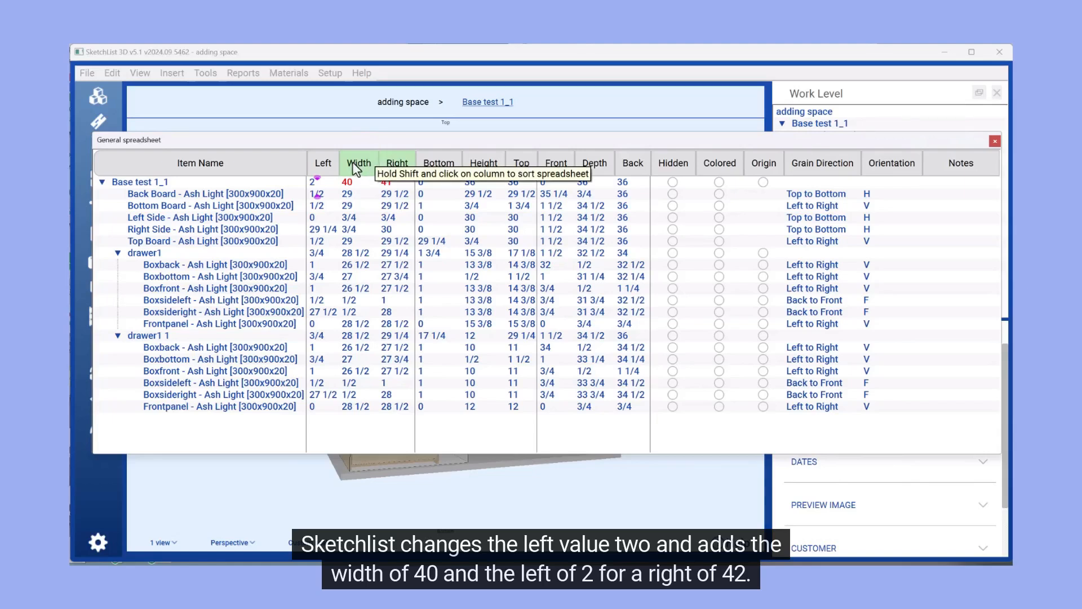
mouse_move(397, 163)
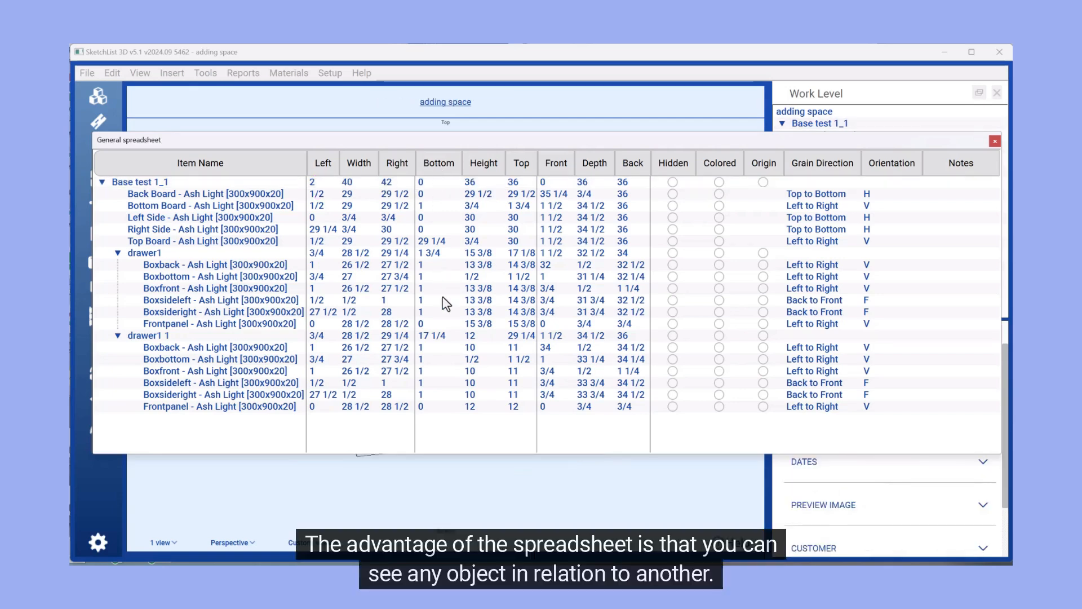
Select drawer1 Boxbottom's Bottom value cell to start editing it.
left_click(200, 286)
type("3")
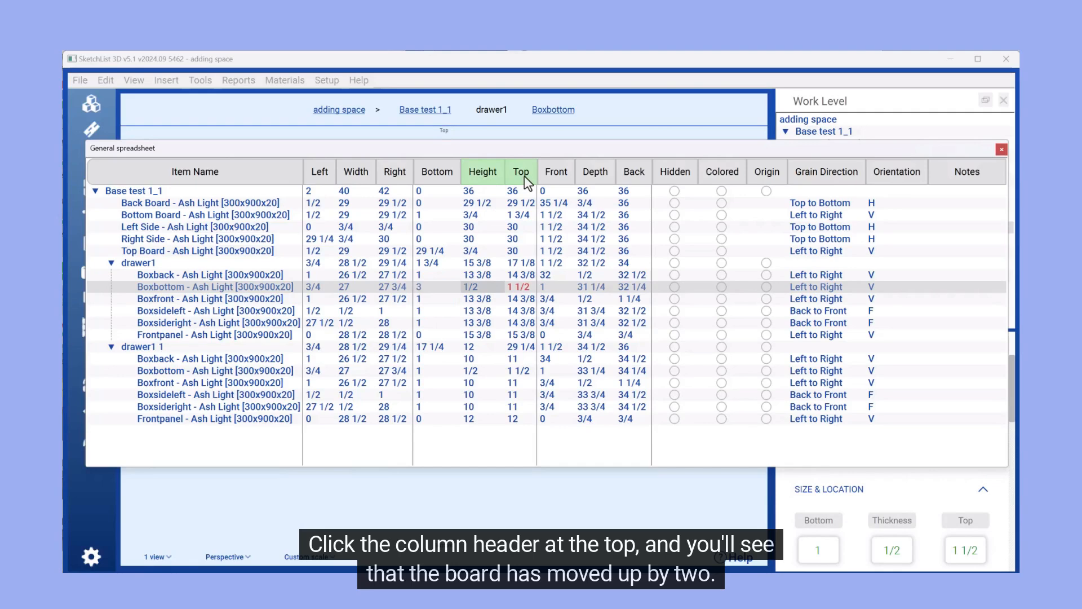
mouse_move(521, 172)
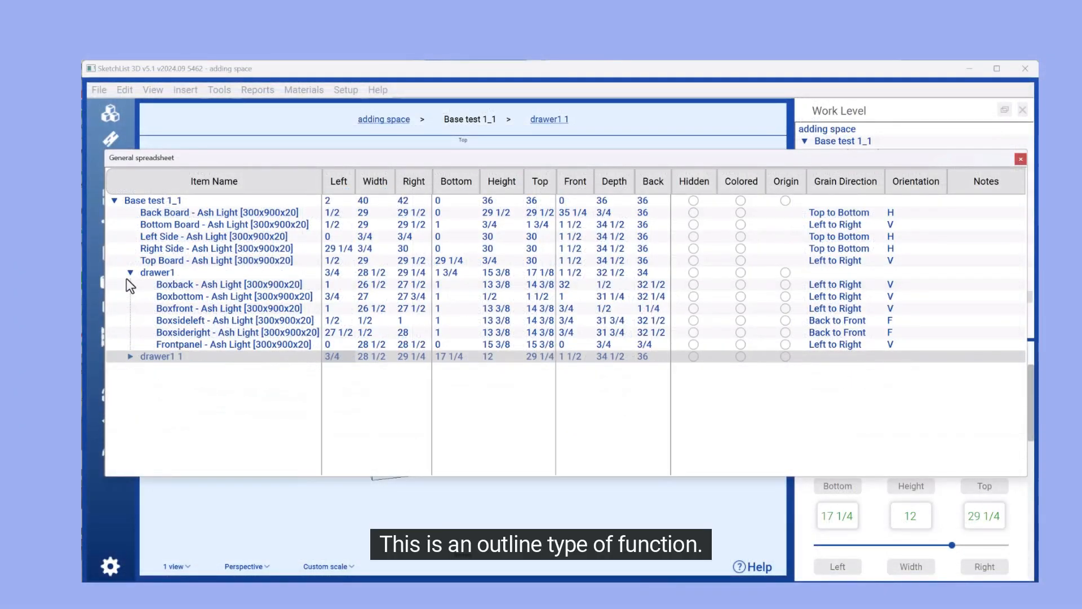
left_click(129, 271)
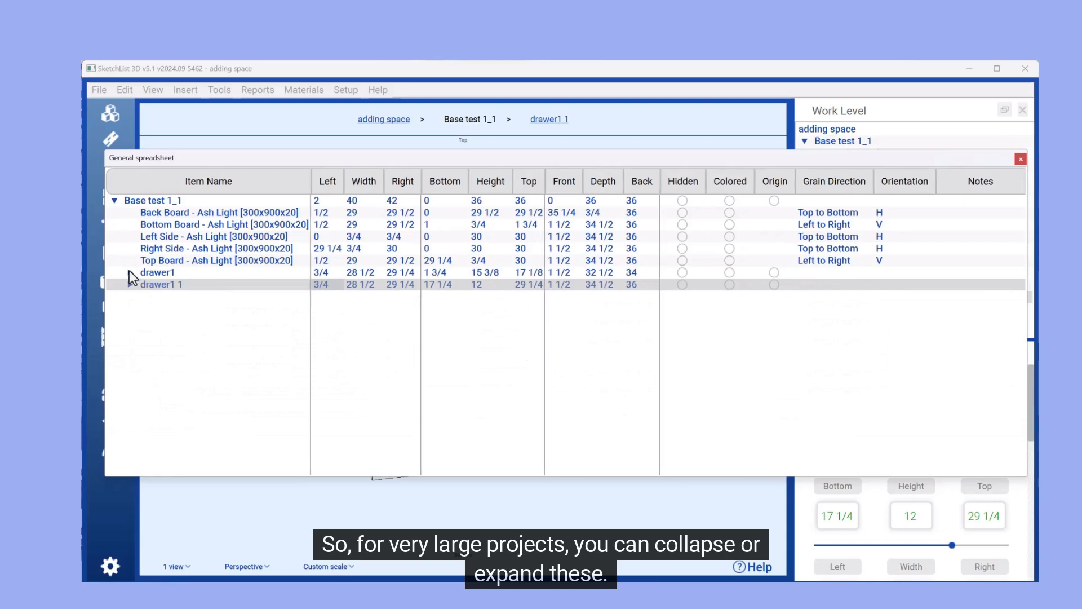
left_click(130, 271)
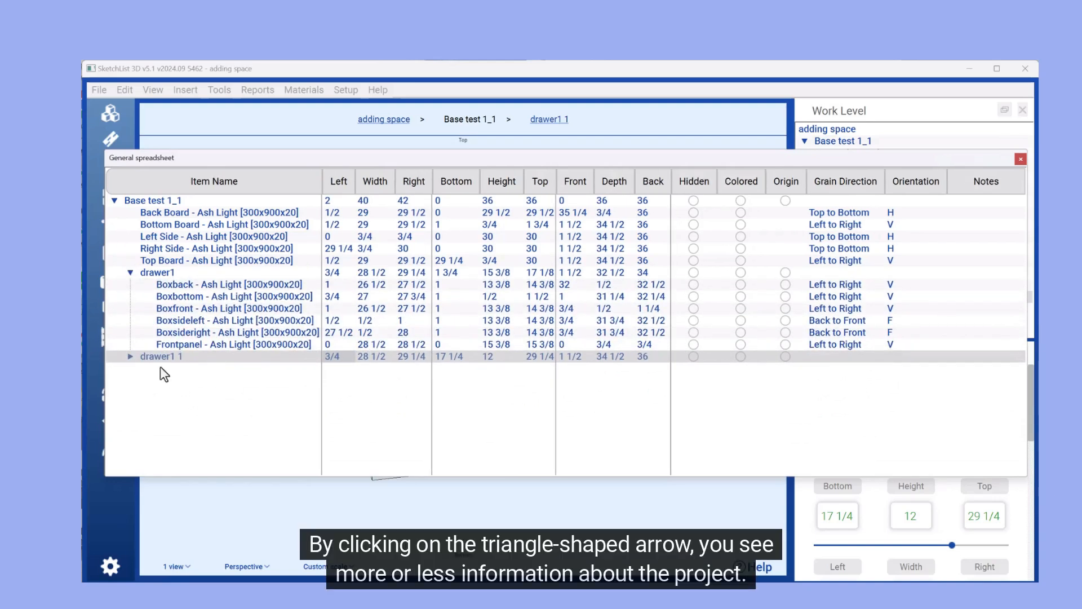
mouse_move(230, 359)
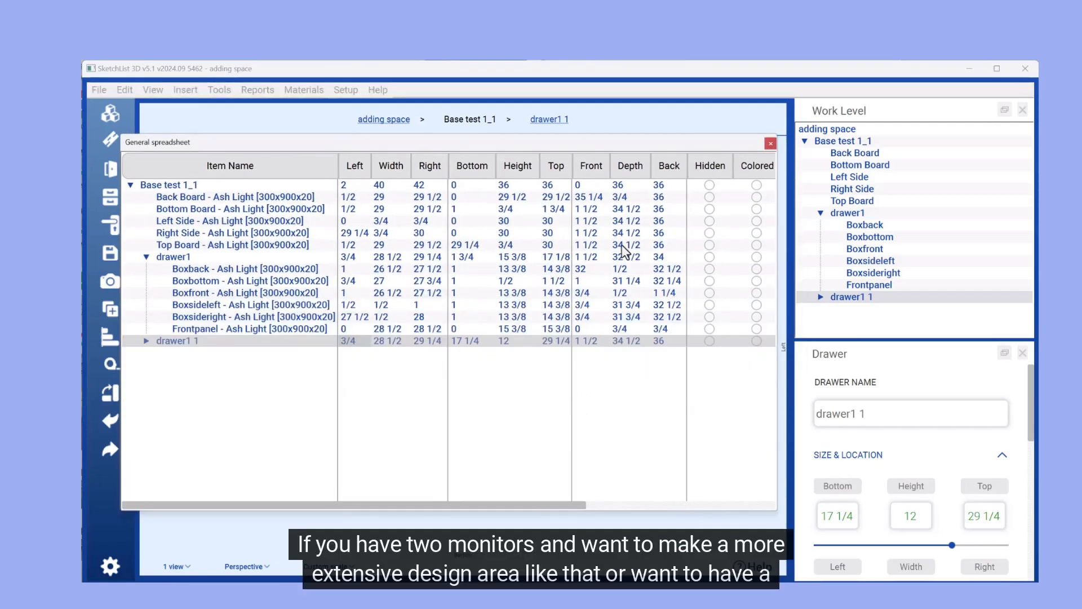
Reposition the General spreadsheet window elsewhere on the screen.
left_click(769, 142)
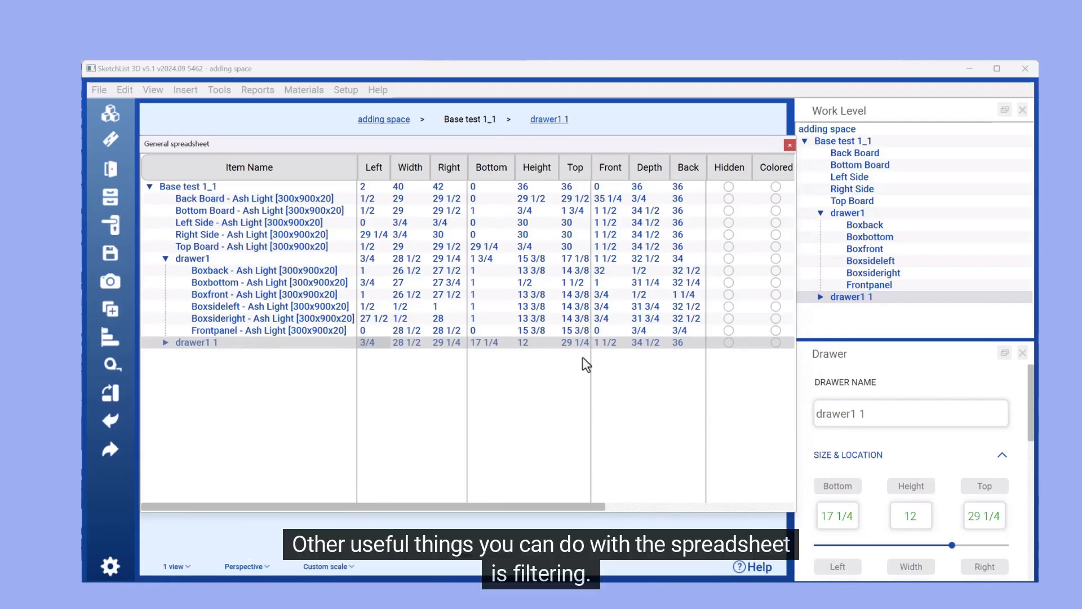
mouse_move(293, 186)
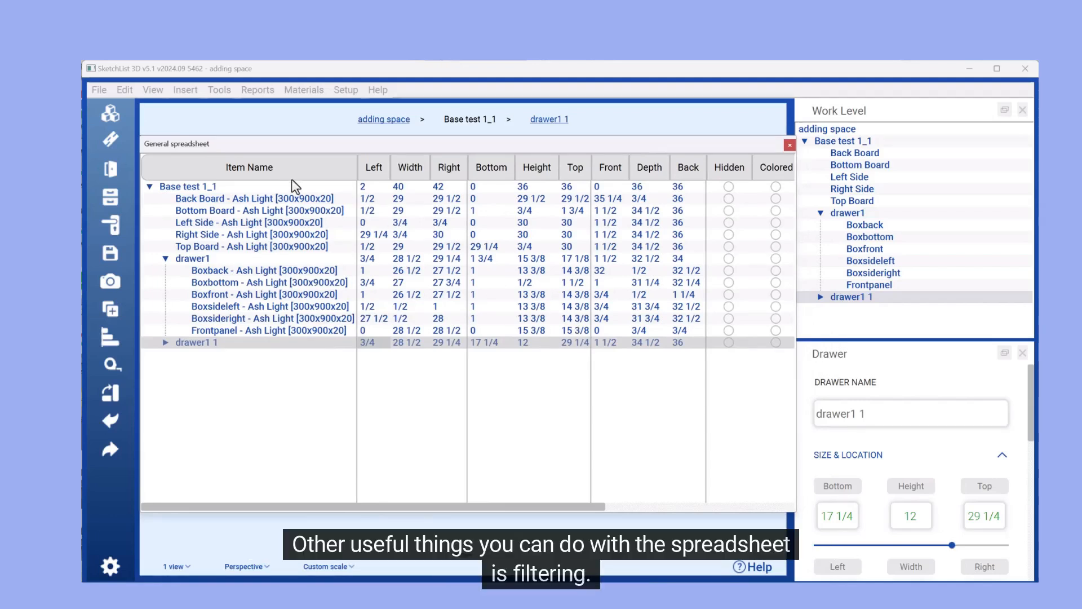
Browse the item name filter values, then close it without changes.
left_click(249, 167)
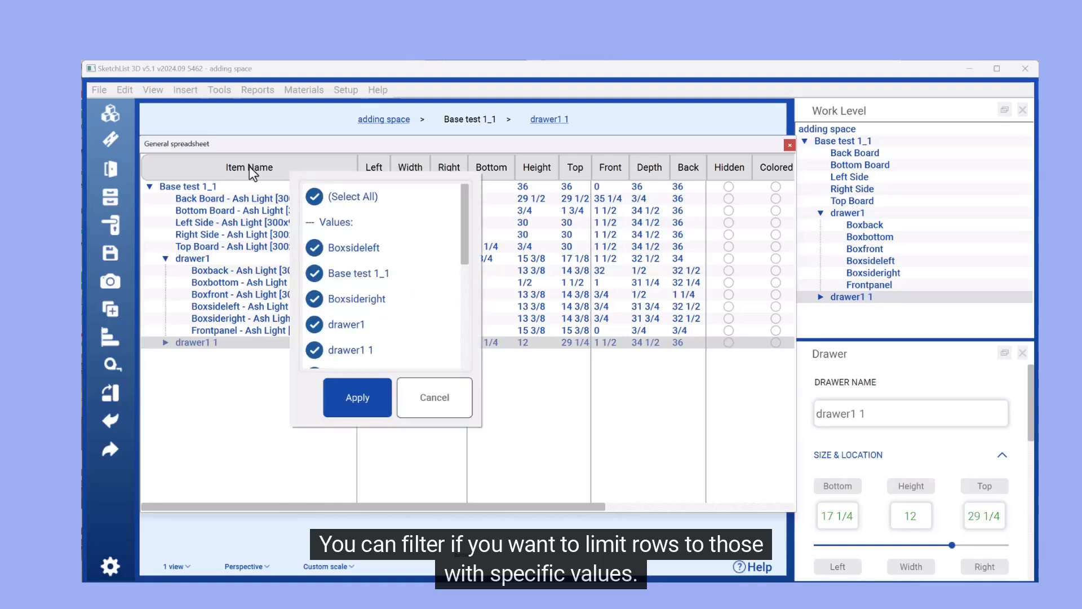
left_click(314, 197)
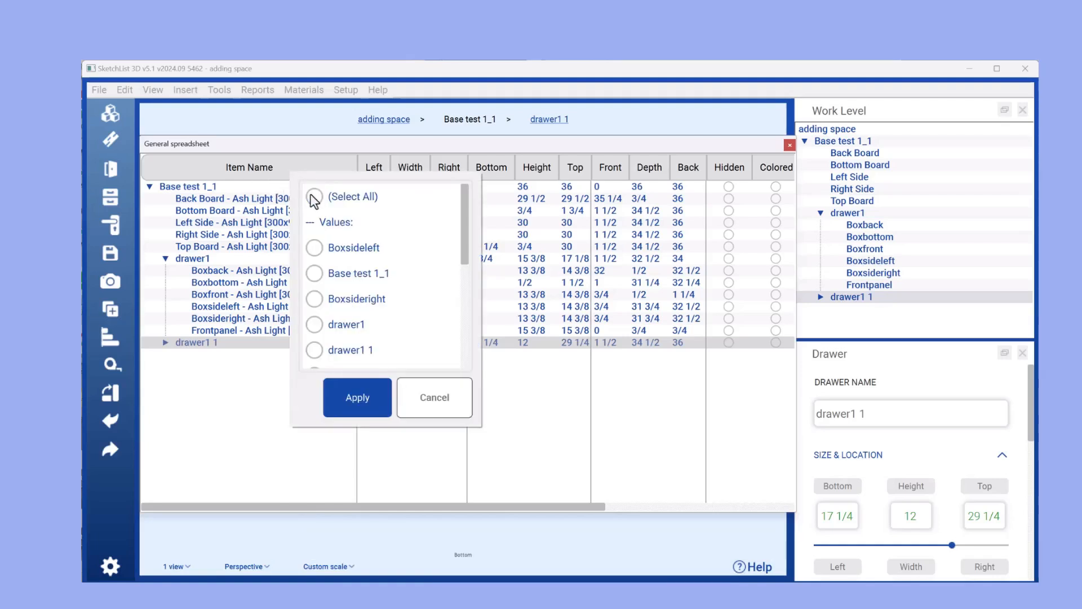
left_click(315, 196)
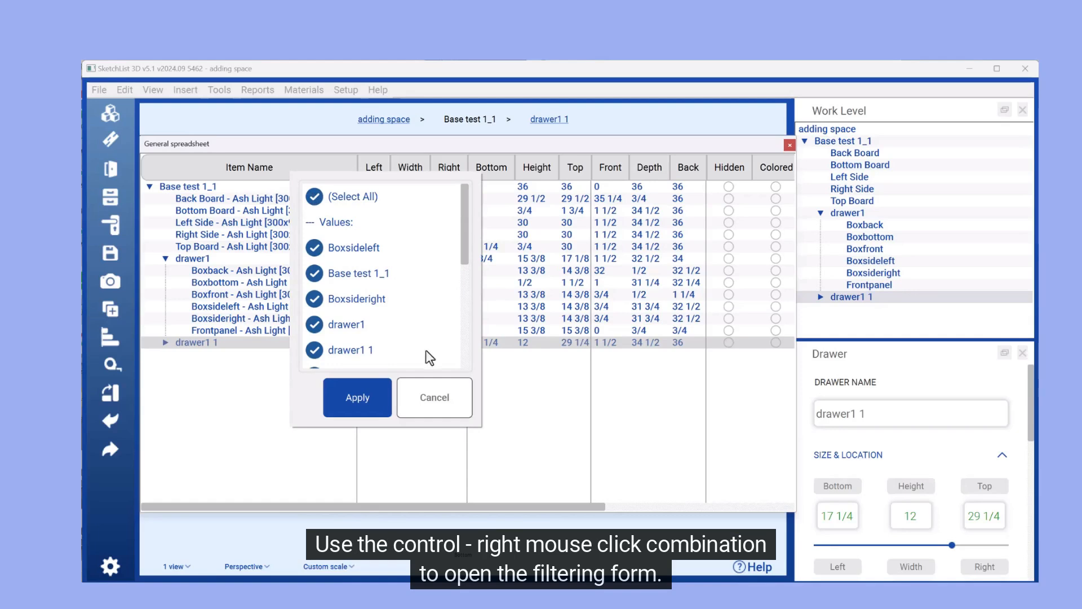
left_click(357, 397)
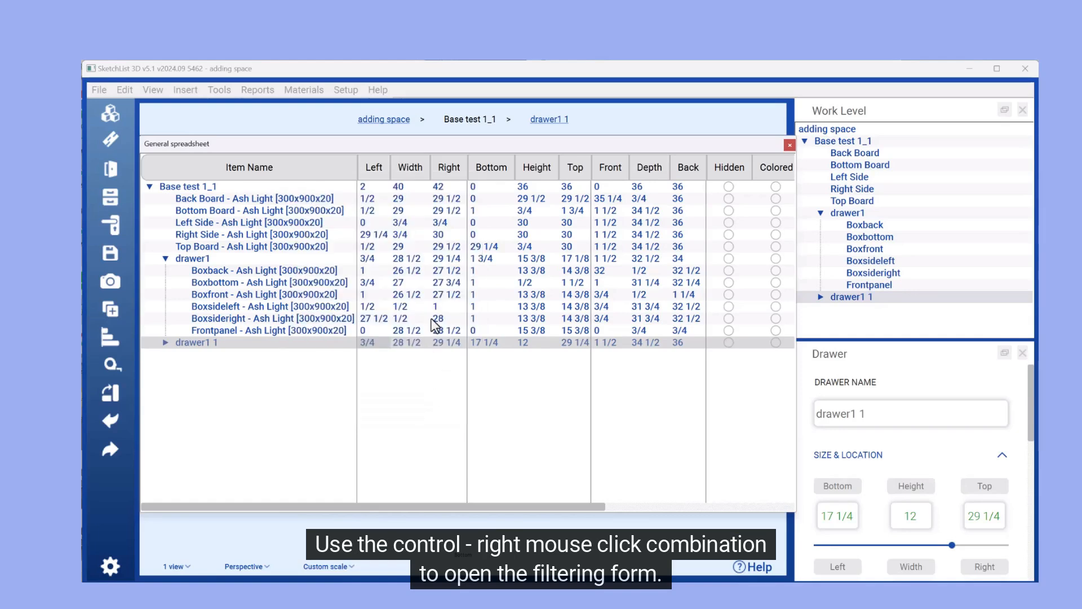
Filter the spreadsheet to parts with Left equal to 1/2, sorted by Left.
right_click(373, 166)
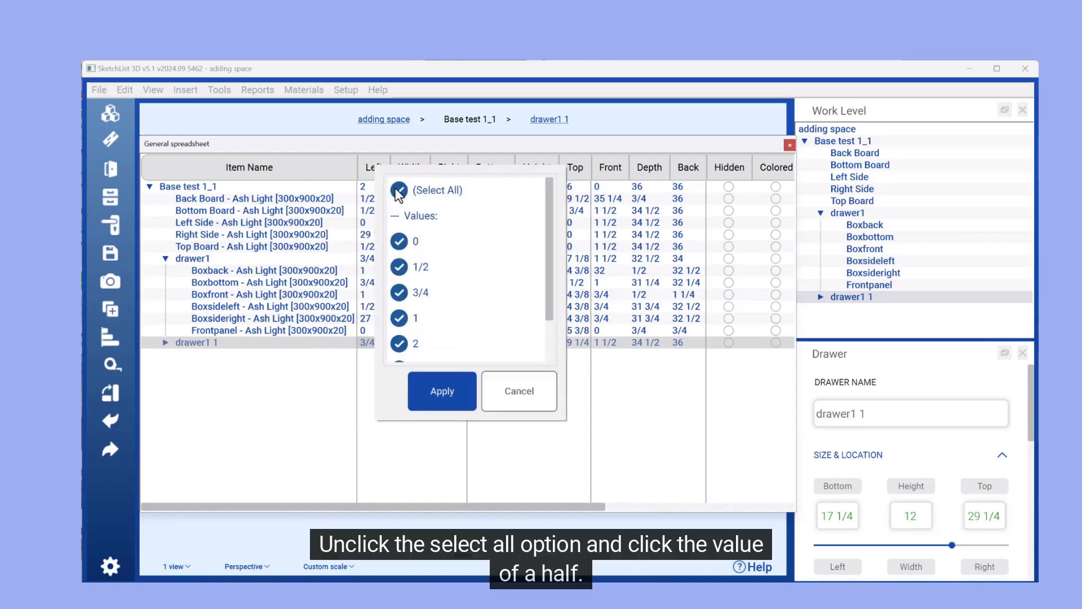
left_click(399, 190)
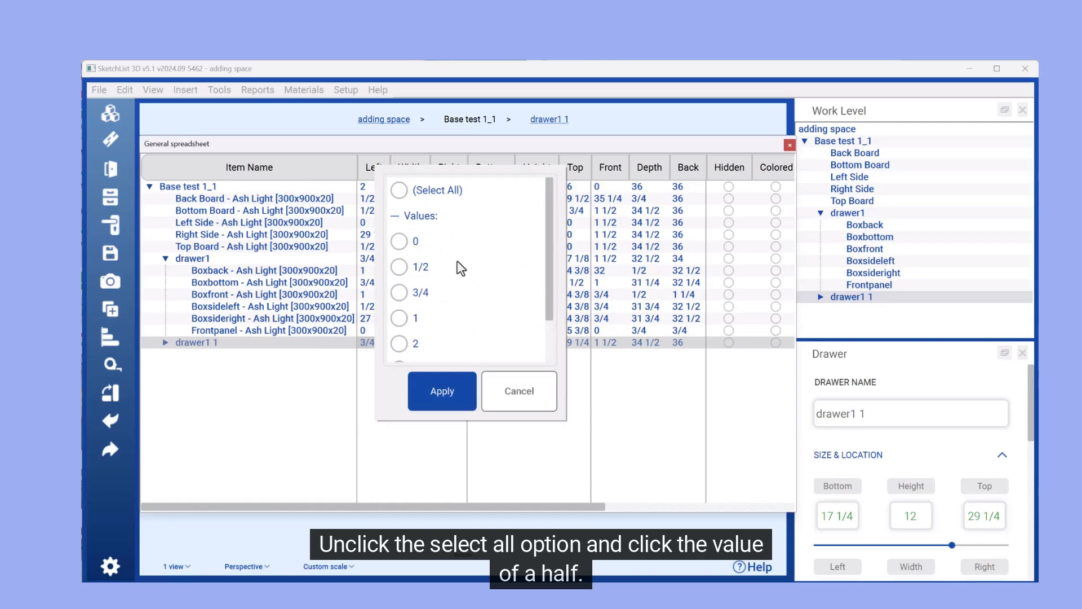
left_click(400, 268)
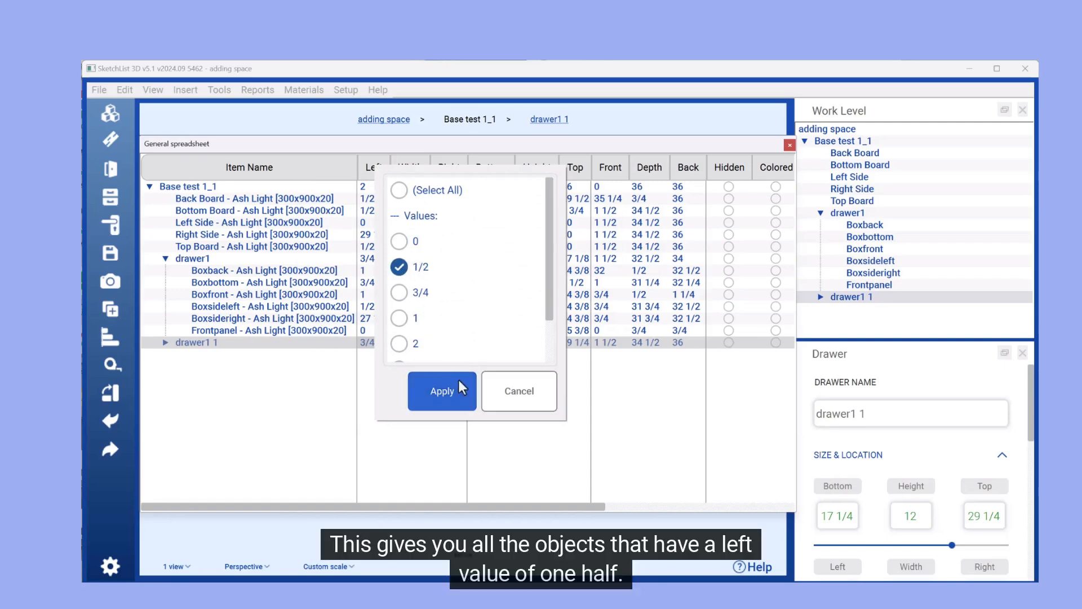
left_click(442, 391)
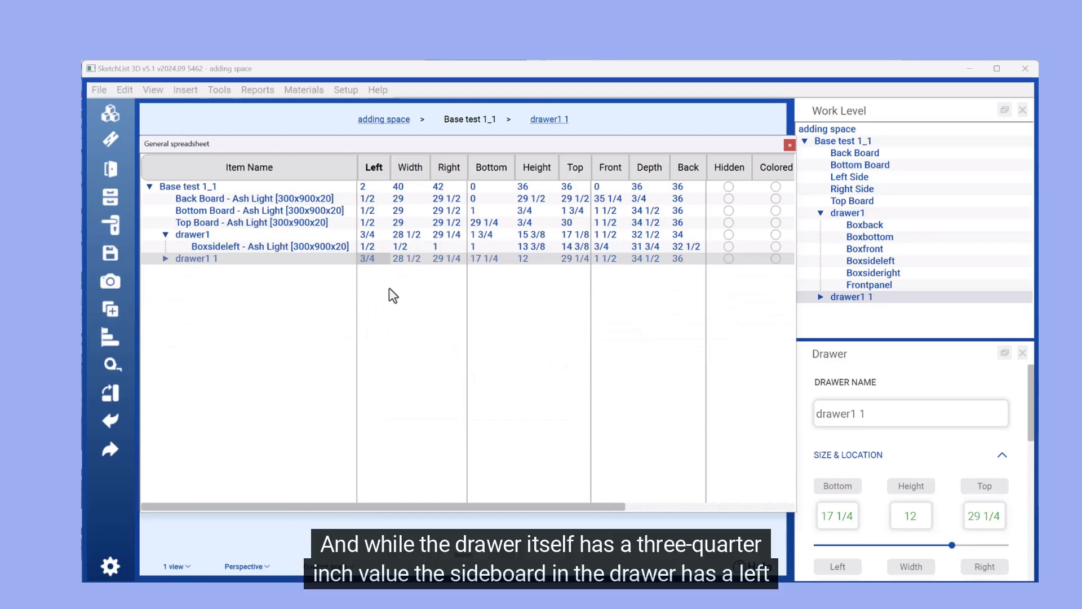
mouse_move(200, 285)
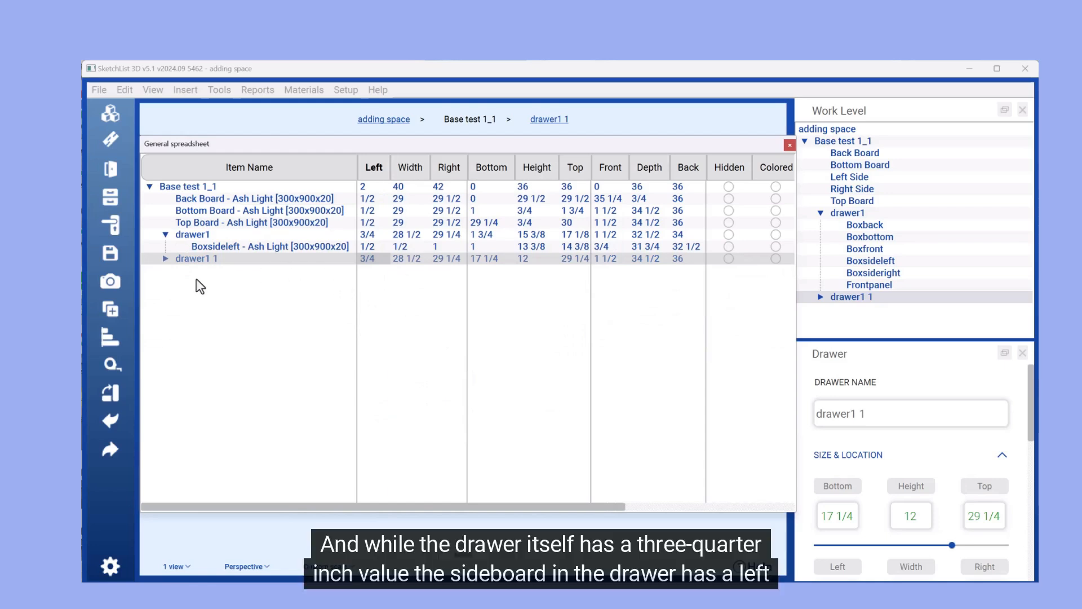
left_click(165, 258)
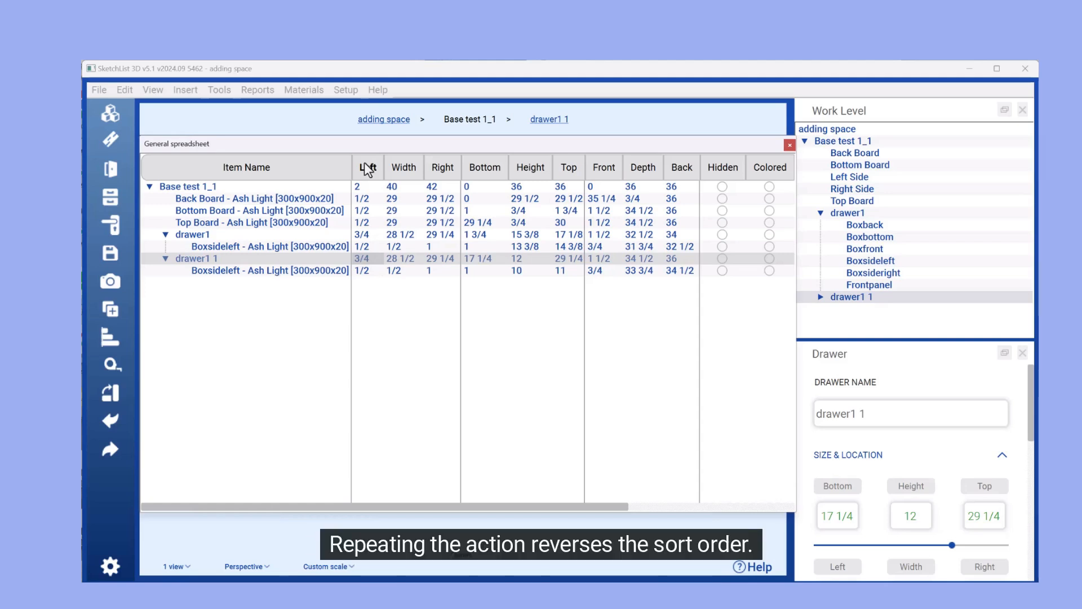
Re-sort the spreadsheet rows by the Left column, then by Width.
left_click(370, 167)
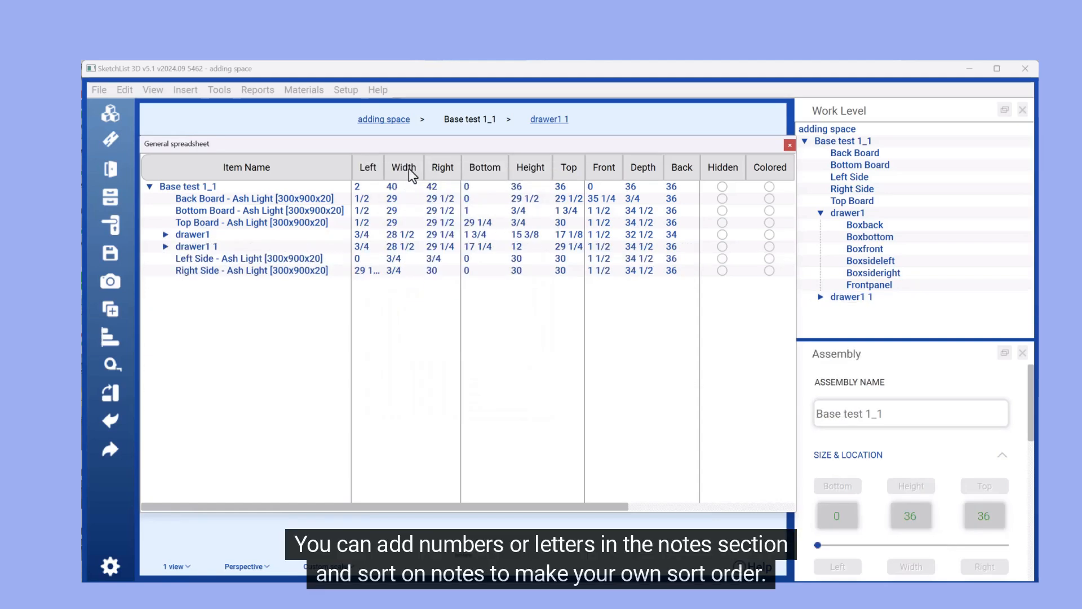
mouse_move(447, 175)
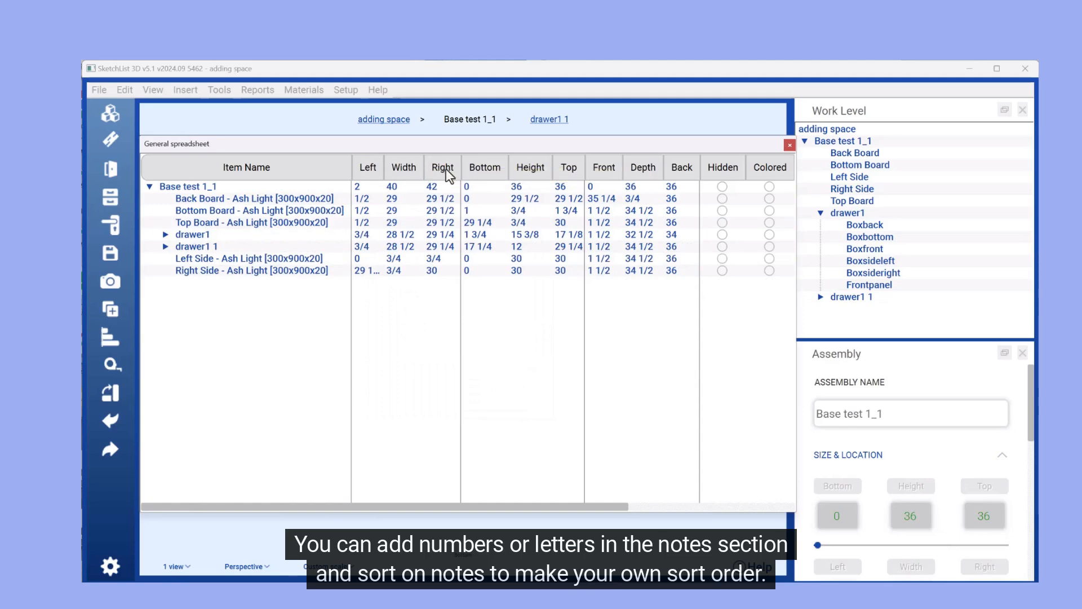
left_click(530, 167)
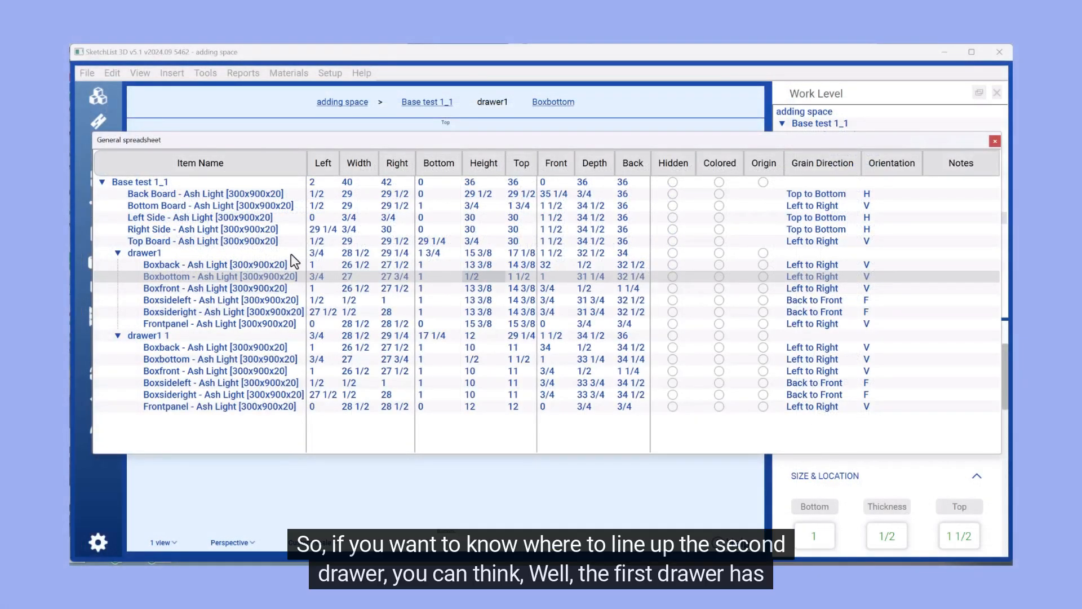
mouse_move(255, 207)
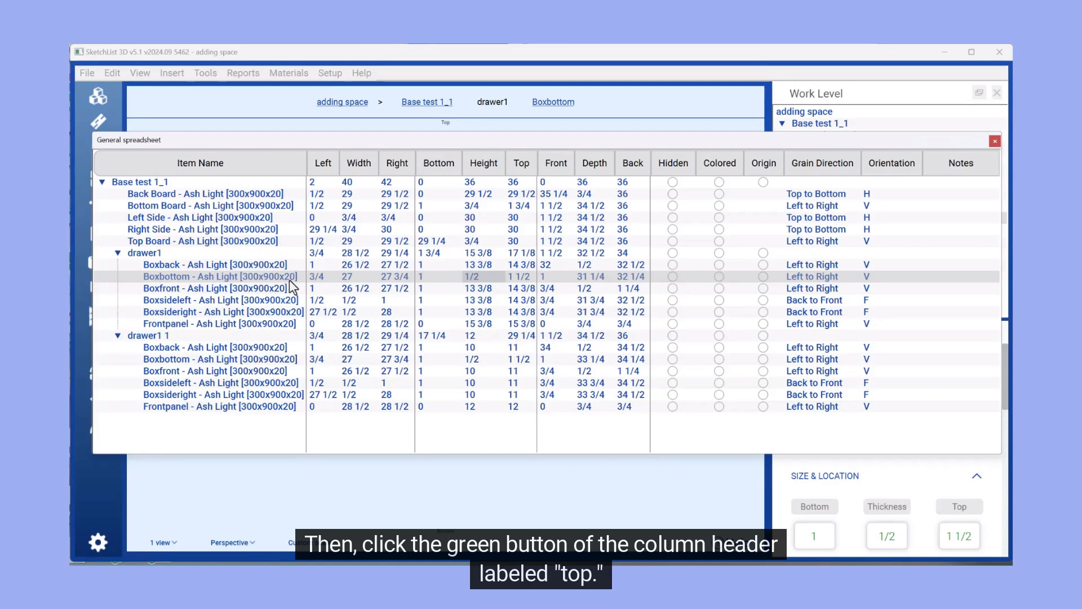
Expand the drawer rows to list drawer1 and drawer1 1's boards.
left_click(144, 253)
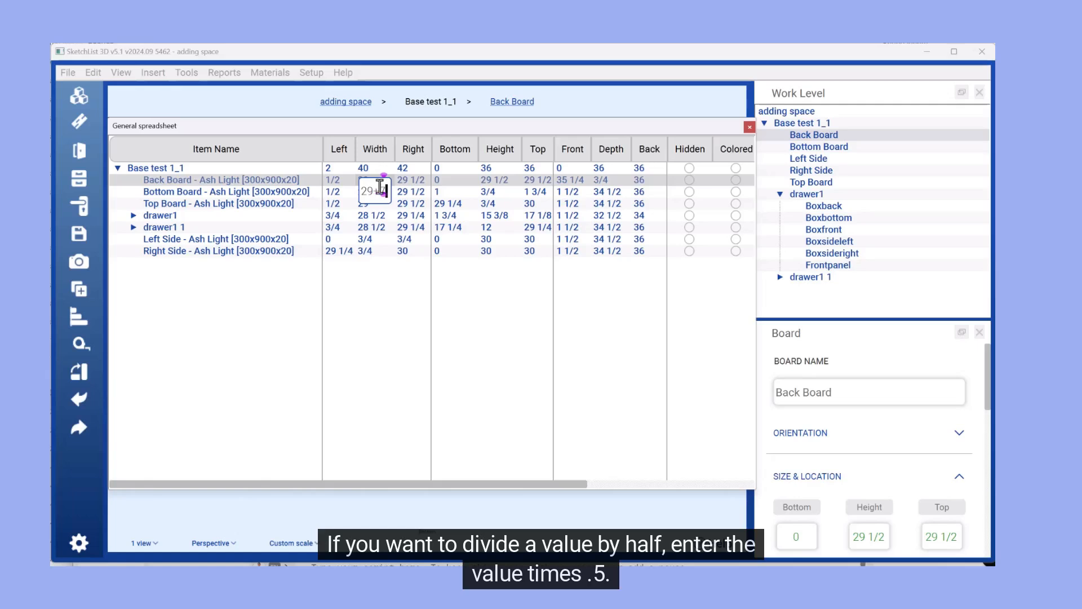
Enter the formula 29+7/8 as the Back Board's width.
type("9+7/8")
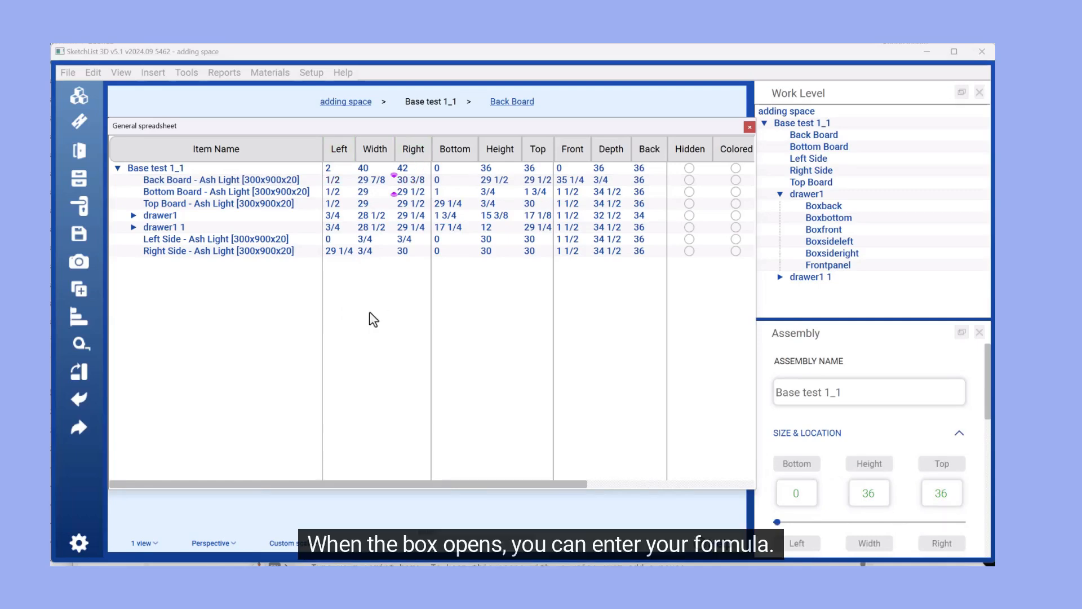
mouse_move(376, 188)
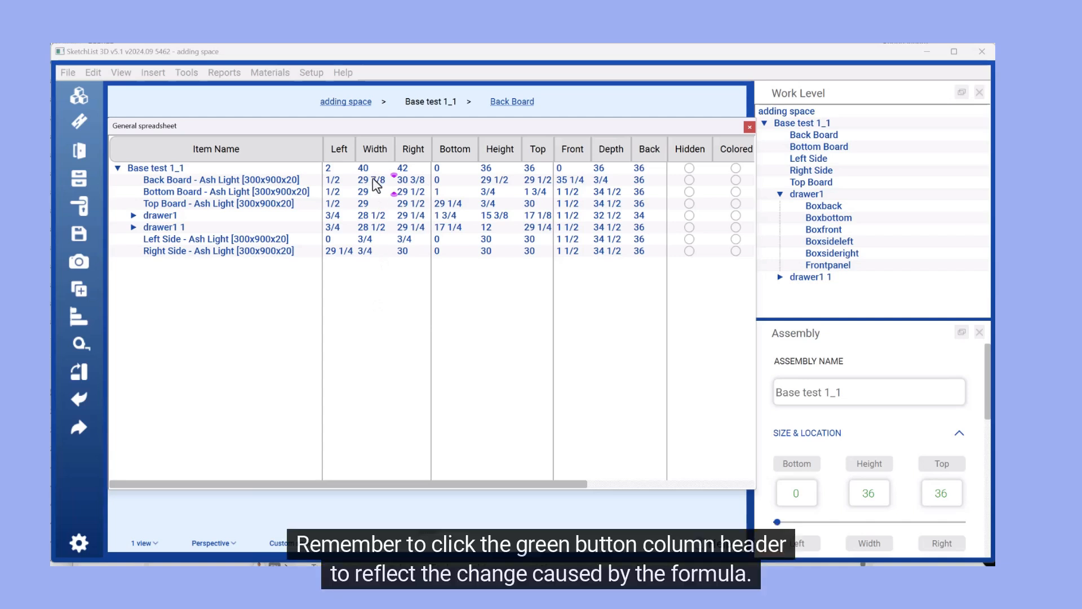